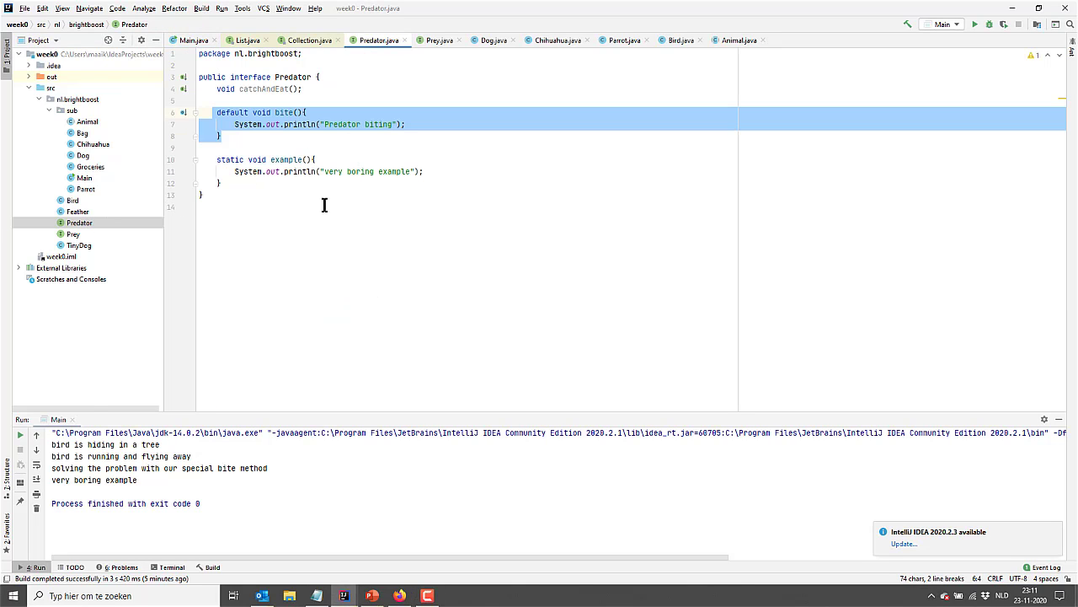
click(322, 206)
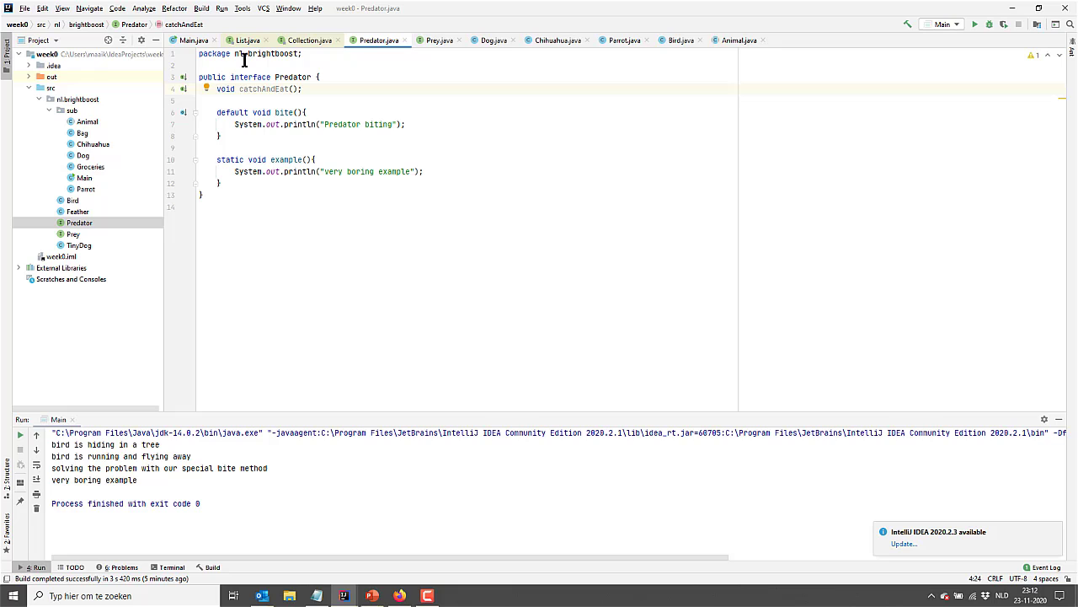
text(@FunctionalInterface)
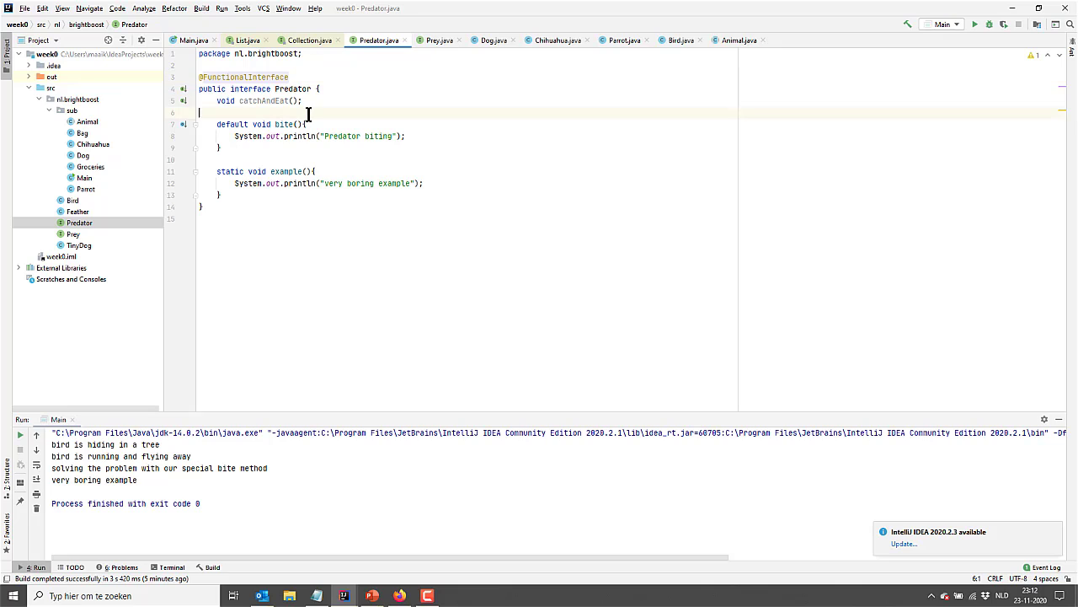
text(void_bite)
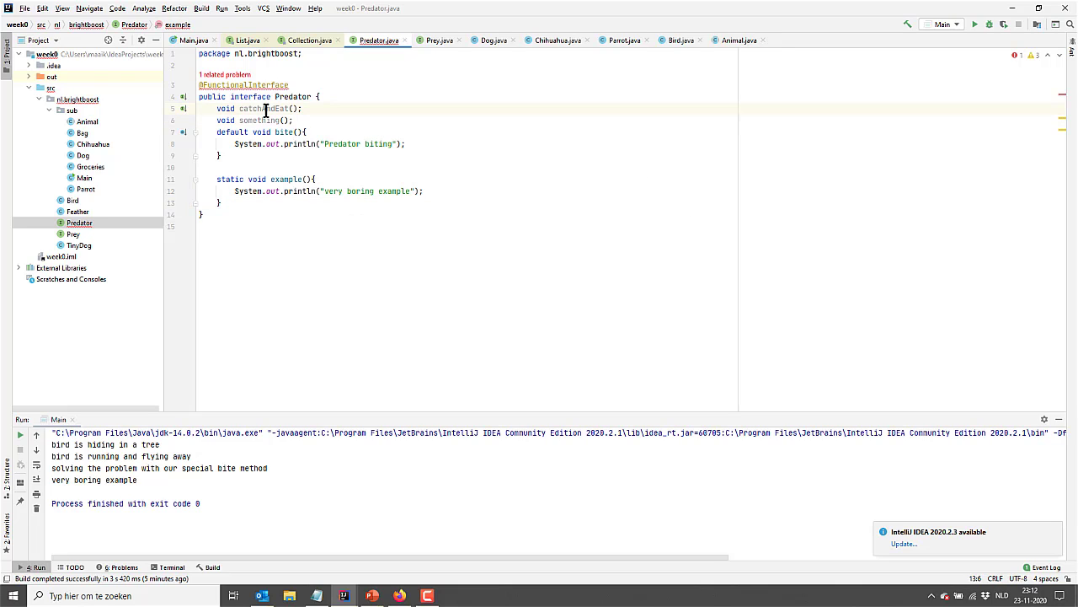
Step: Select the something method name and search for the Object class
click(259, 119)
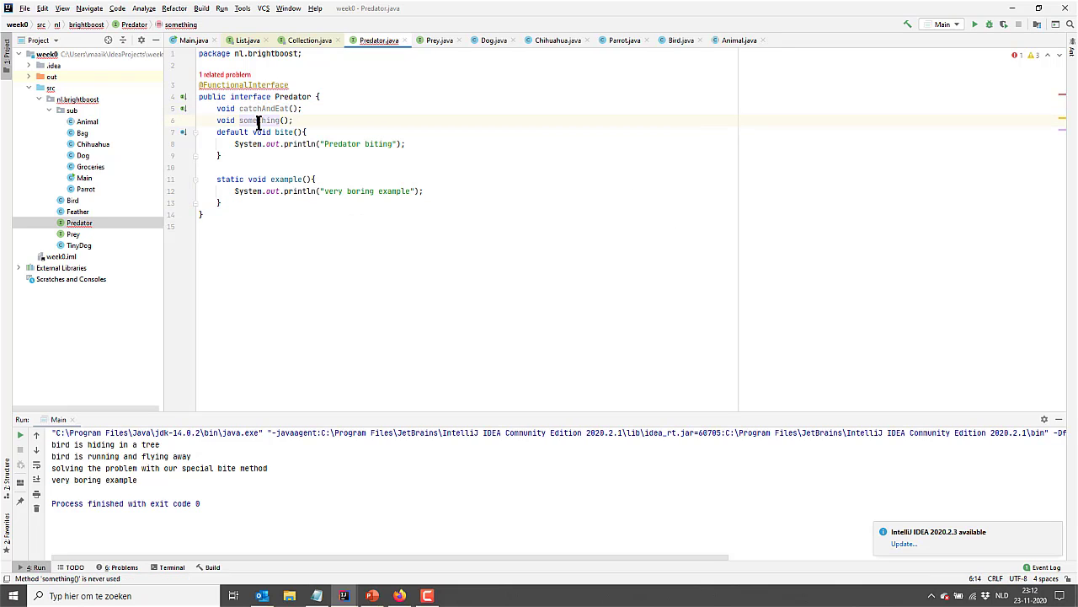
double_click(259, 120)
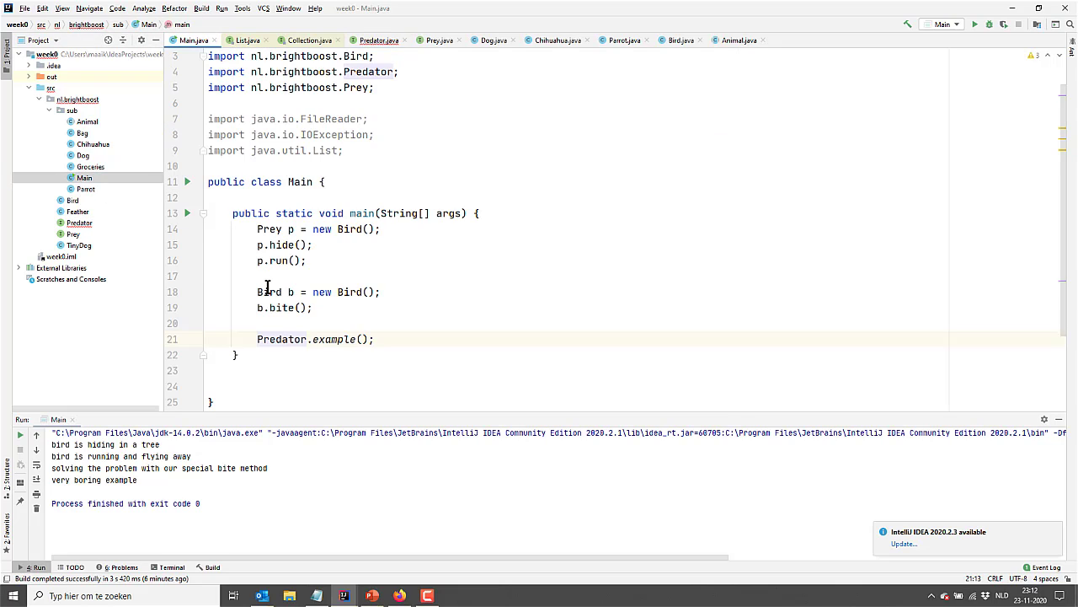
text(Object)
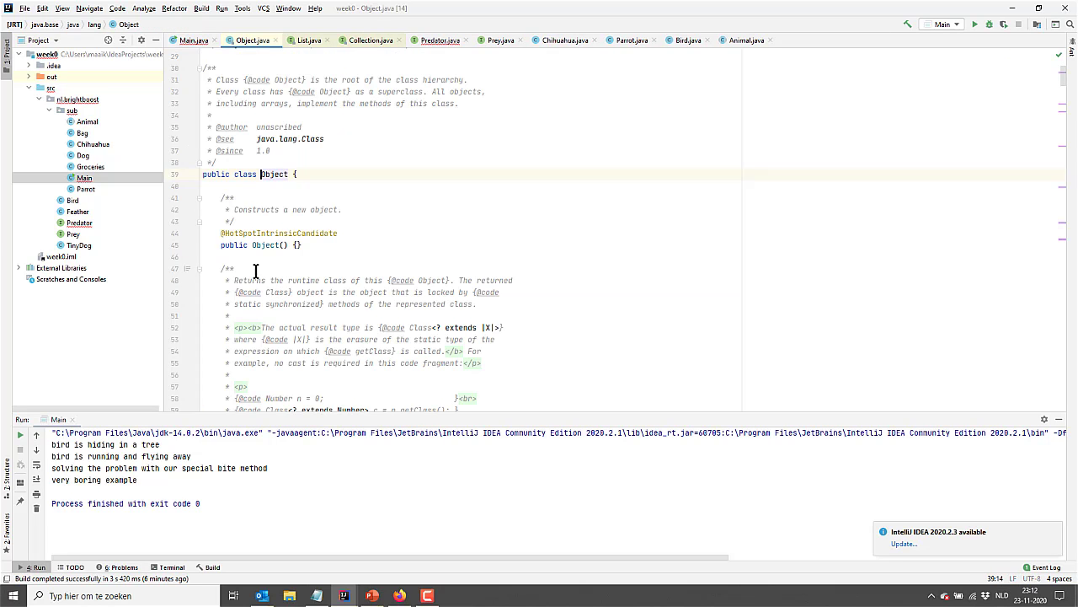
Step: Scroll through Object.java to its toString method, then return to Predator.java
scroll(down, 3)
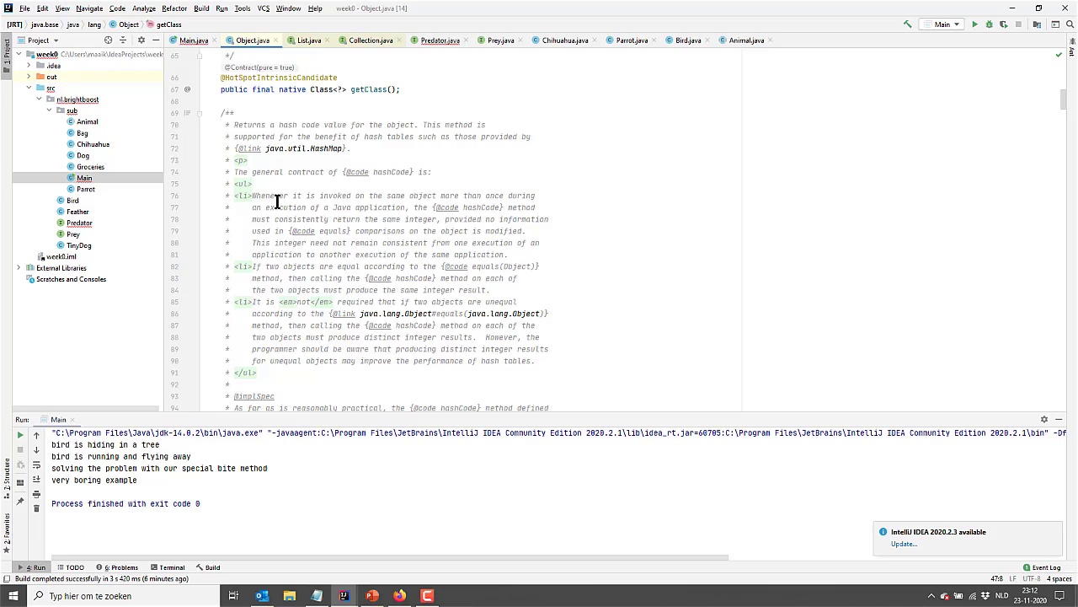
scroll(down, 3)
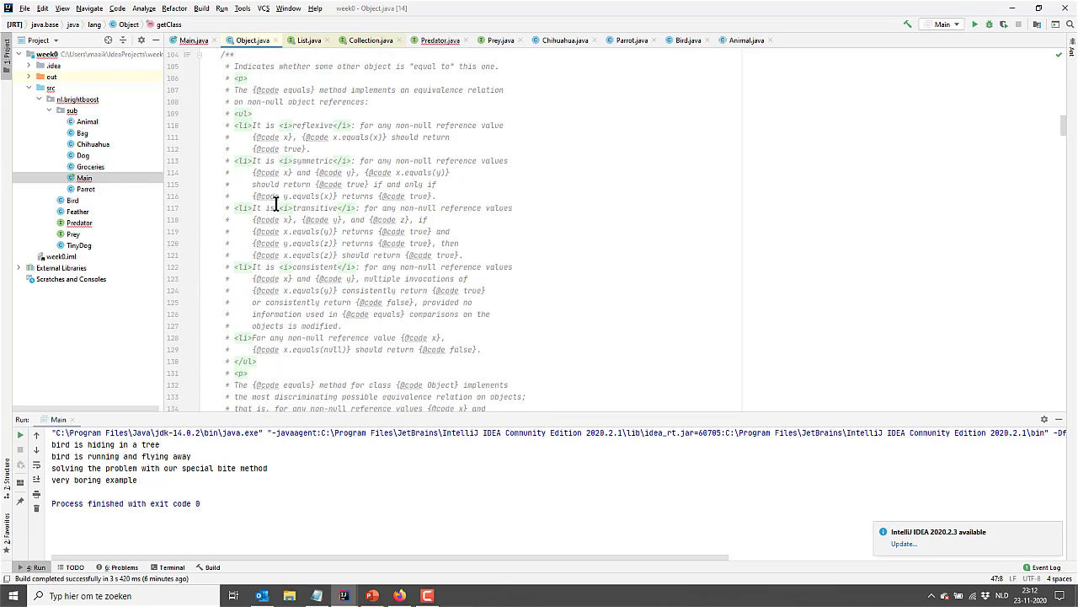
scroll(down, 3)
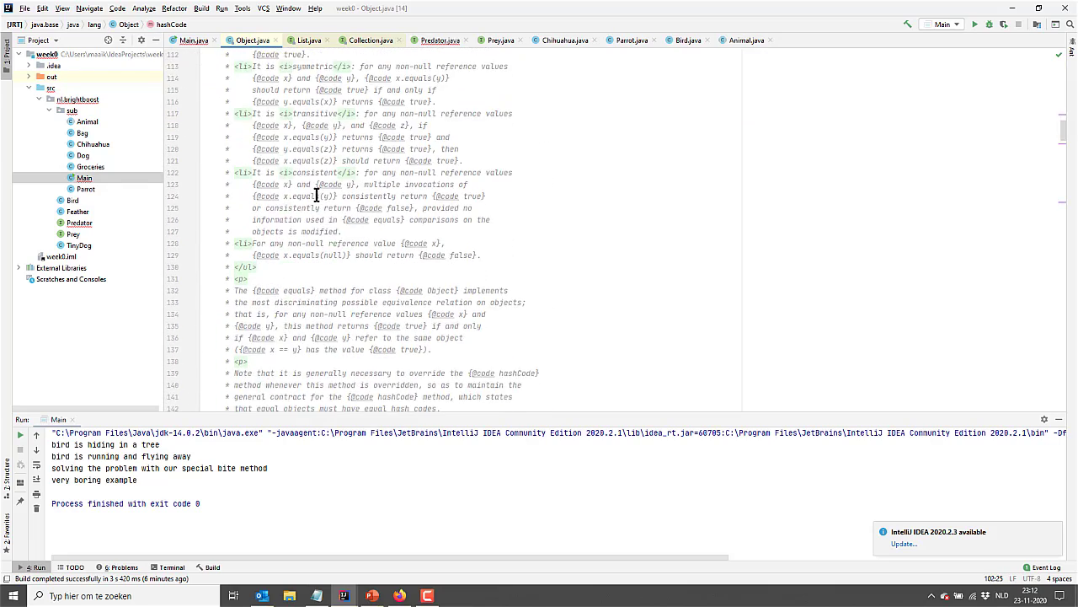
scroll(down, 3)
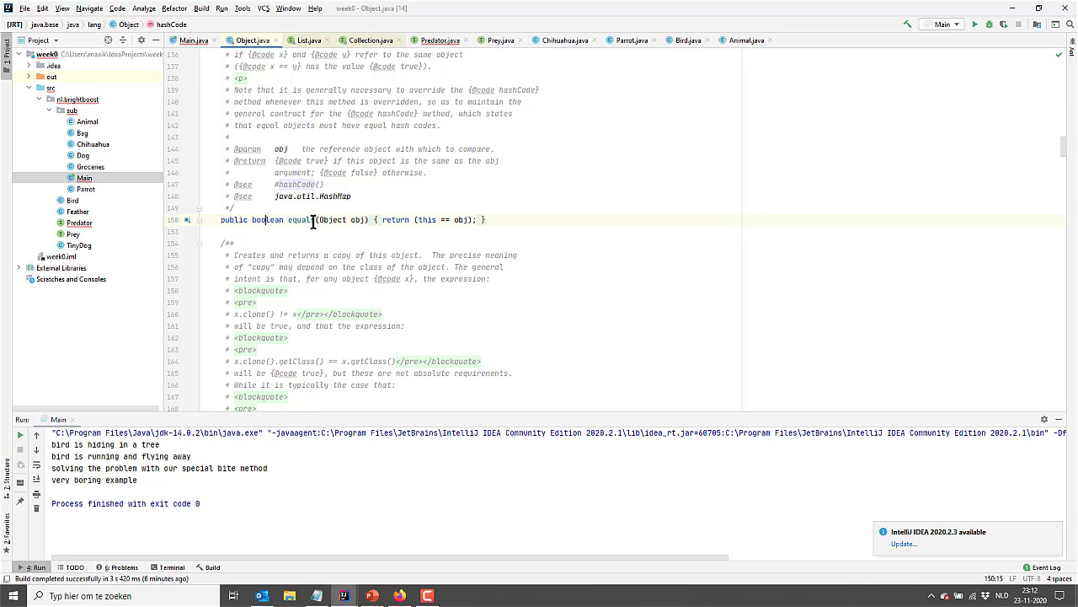
scroll(down, 3)
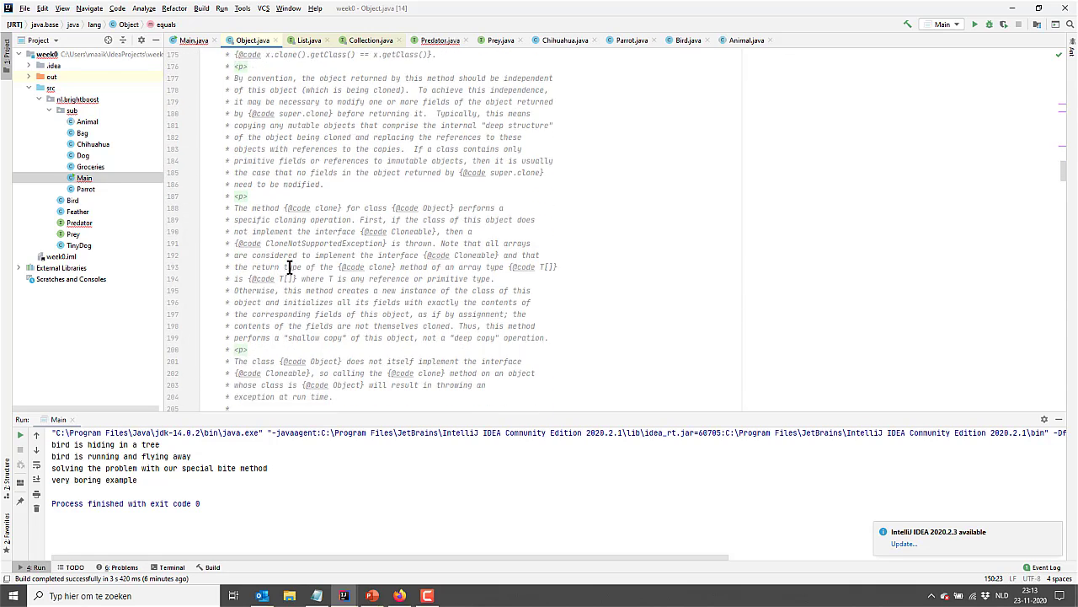
scroll(down, 3)
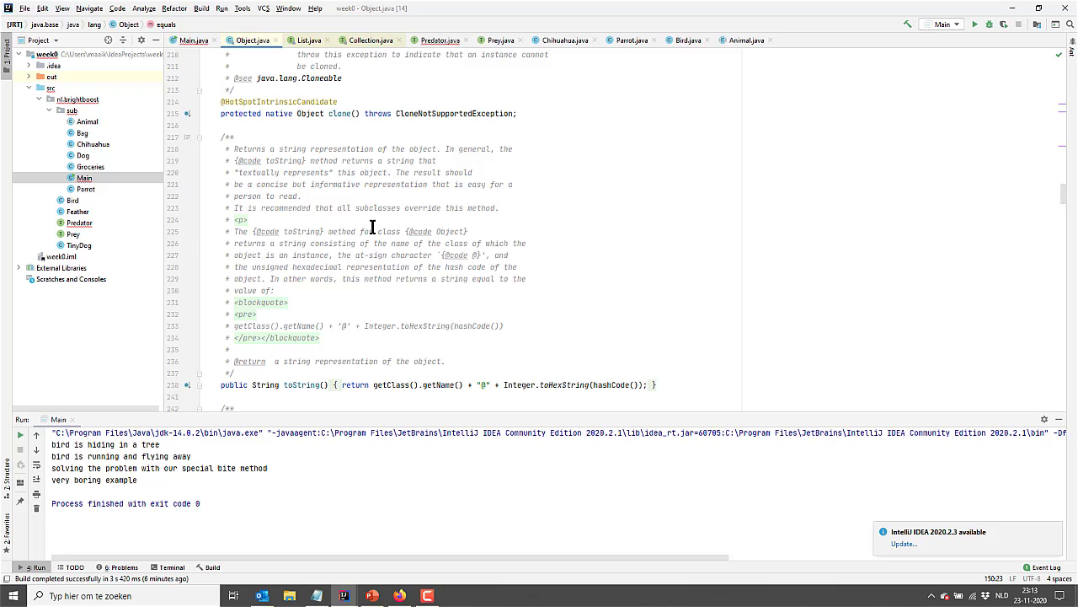
double_click(303, 149)
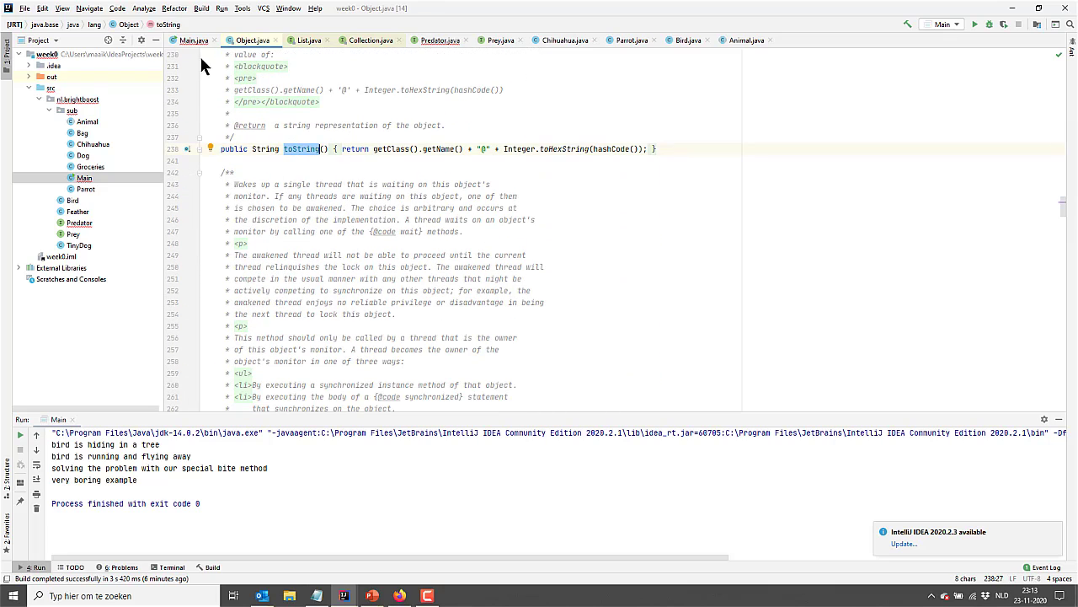
click(191, 39)
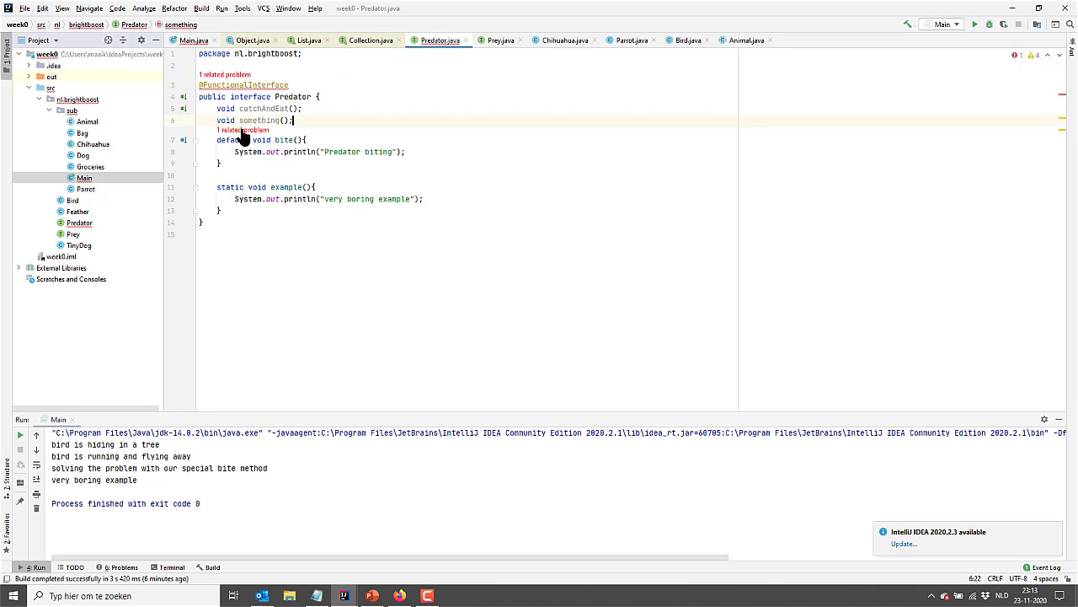
Step: Rename something() to String toString() in Predator, then go back to Main
double_click(260, 119)
text(String )
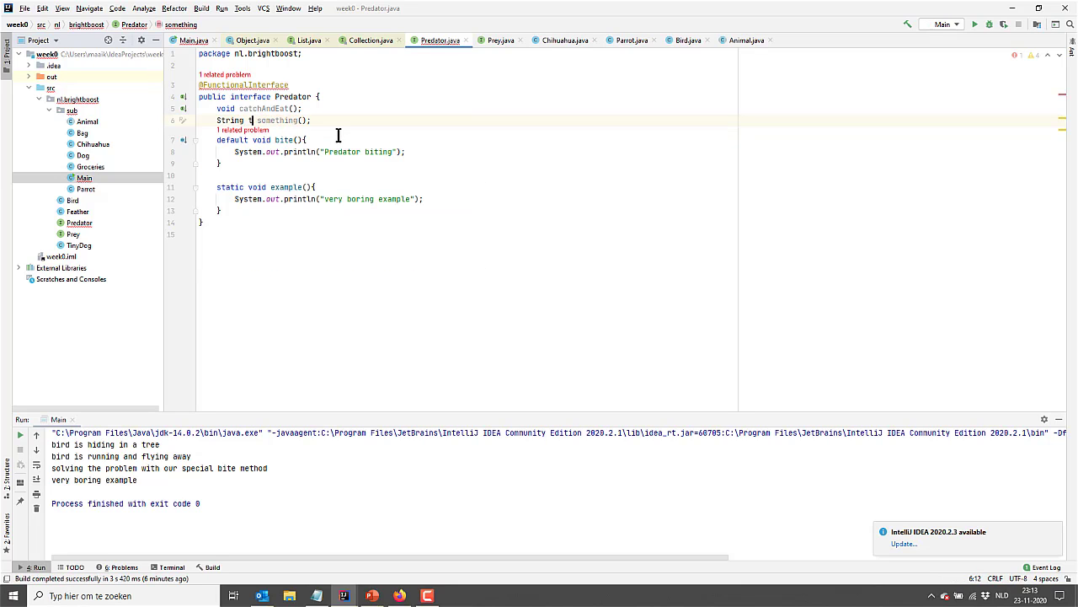
text(toString)
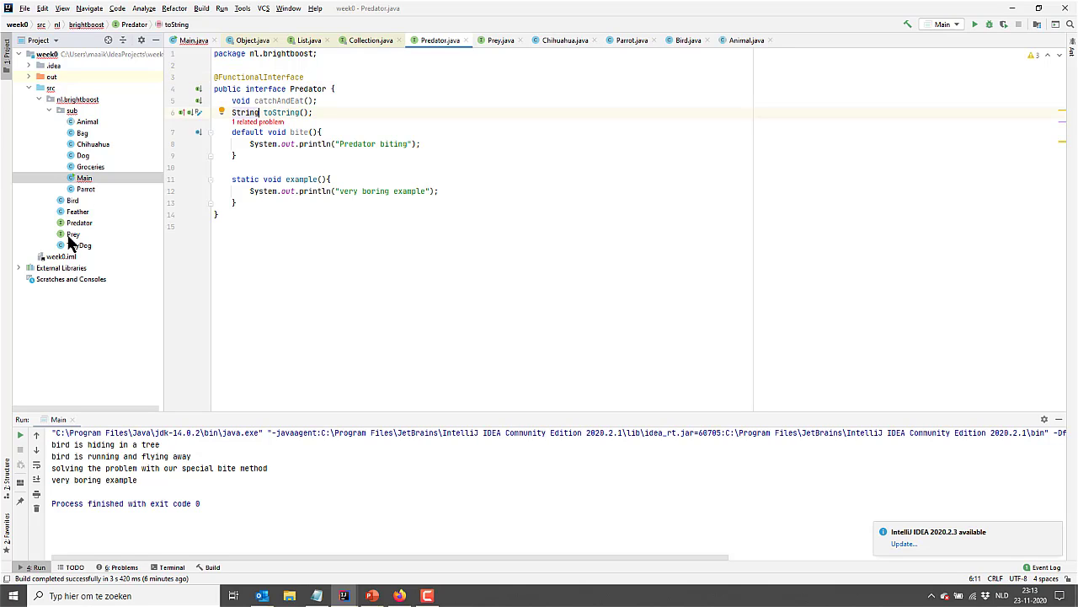
click(688, 39)
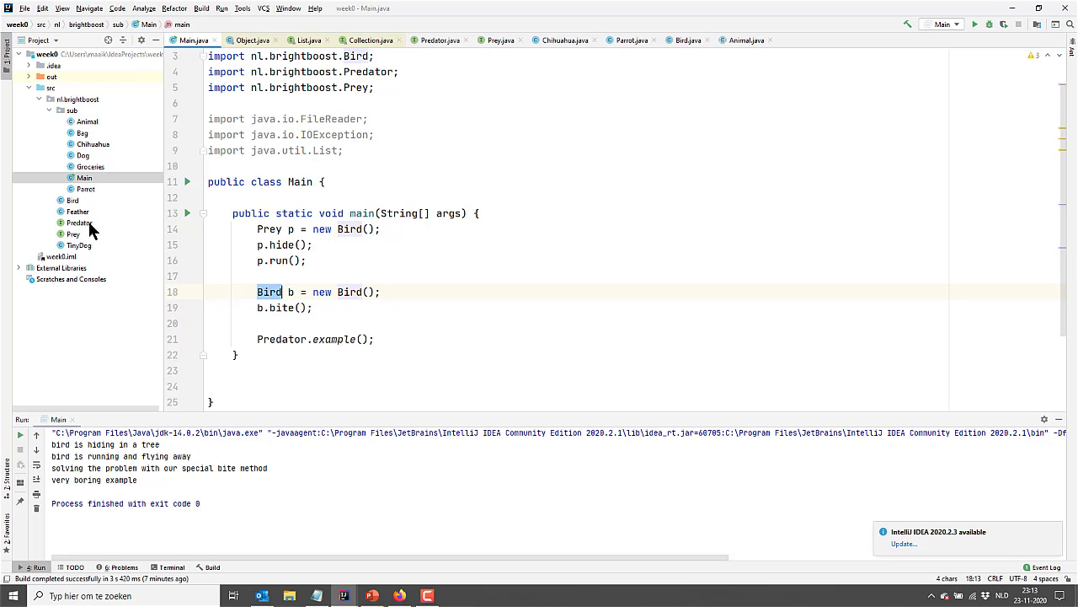
Step: Inspect Predator and Bird, then delete Predator's String toString() declaration
double_click(79, 222)
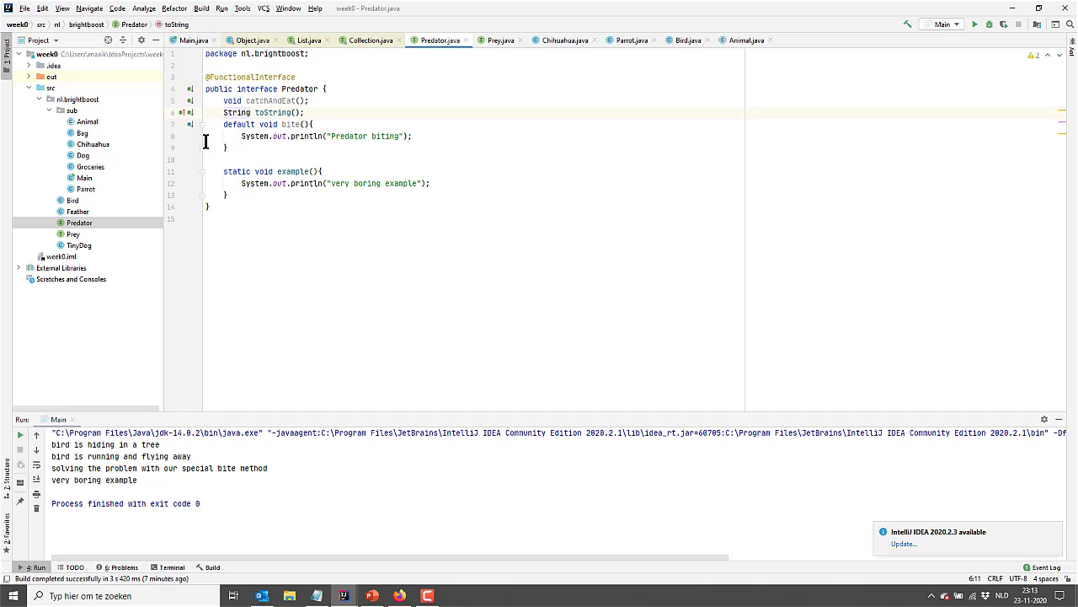
mouse_move(218, 112)
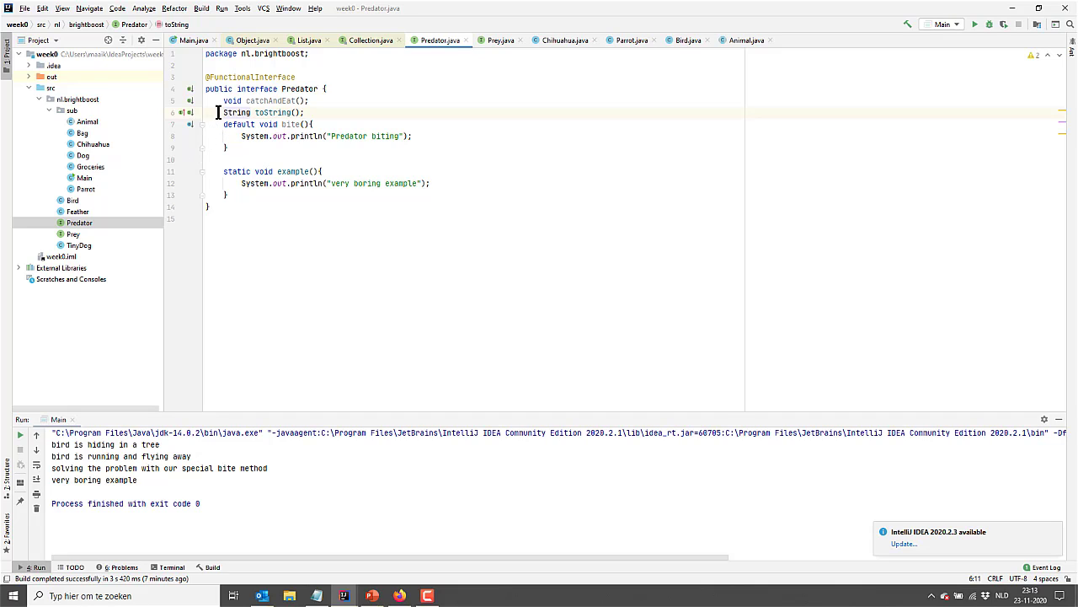
double_click(230, 100)
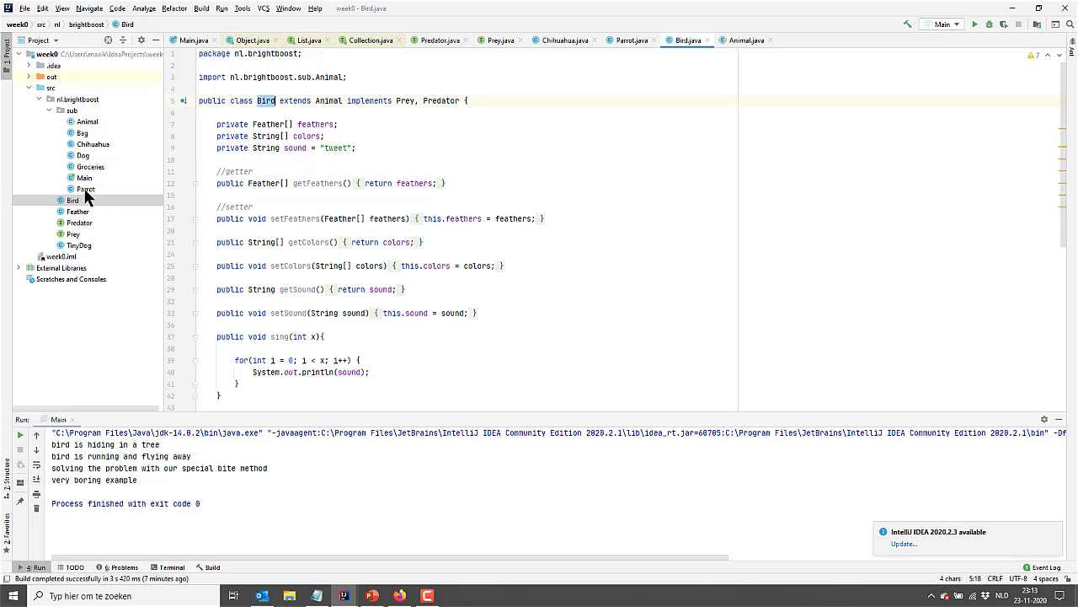
mouse_move(161, 253)
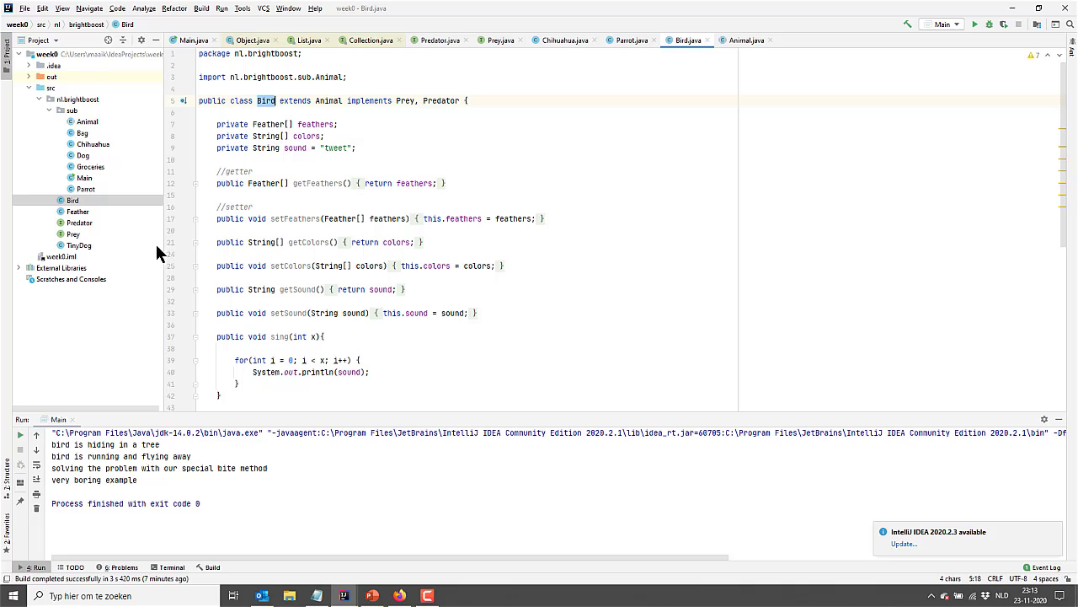
double_click(442, 101)
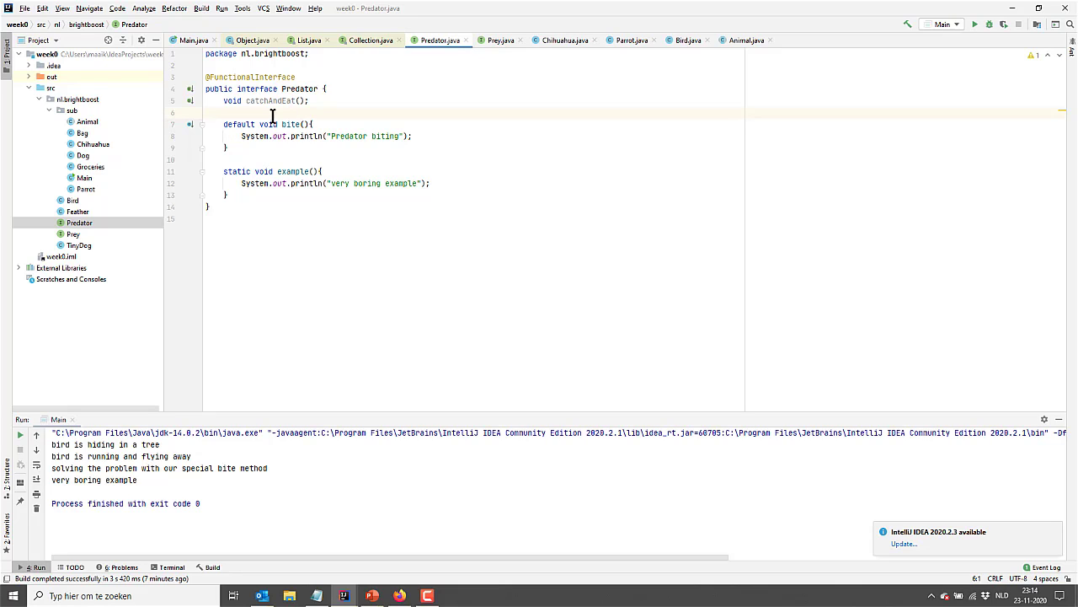
text(ex)
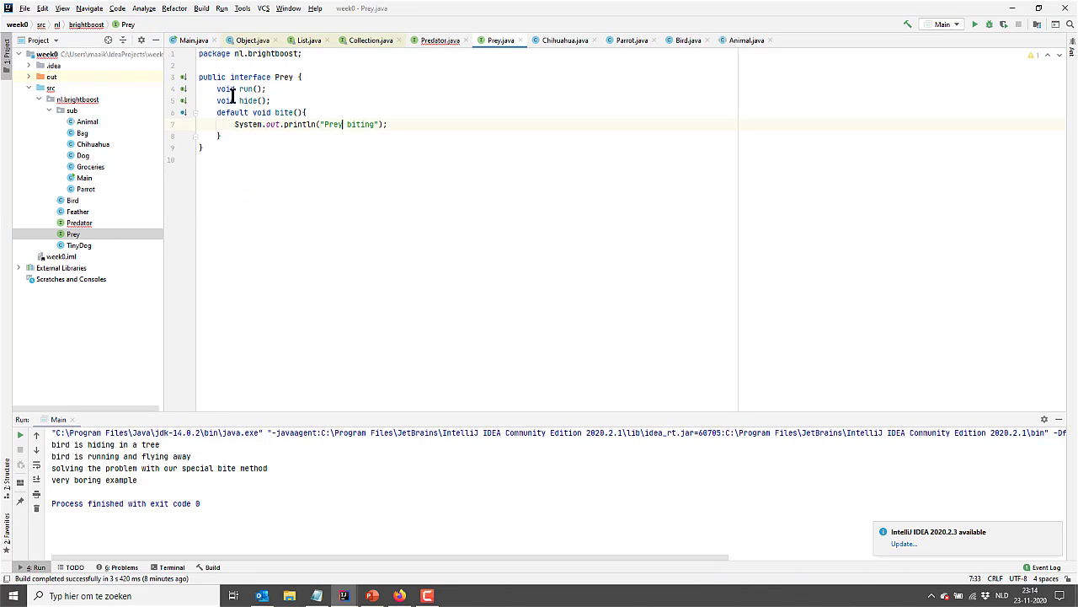
click(78, 222)
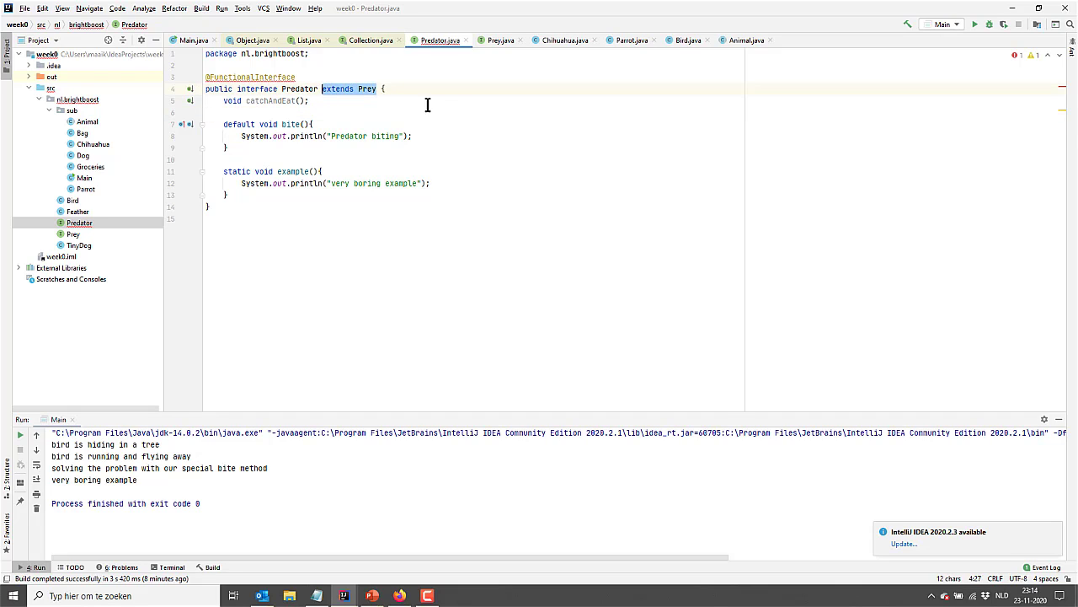
key(Delete)
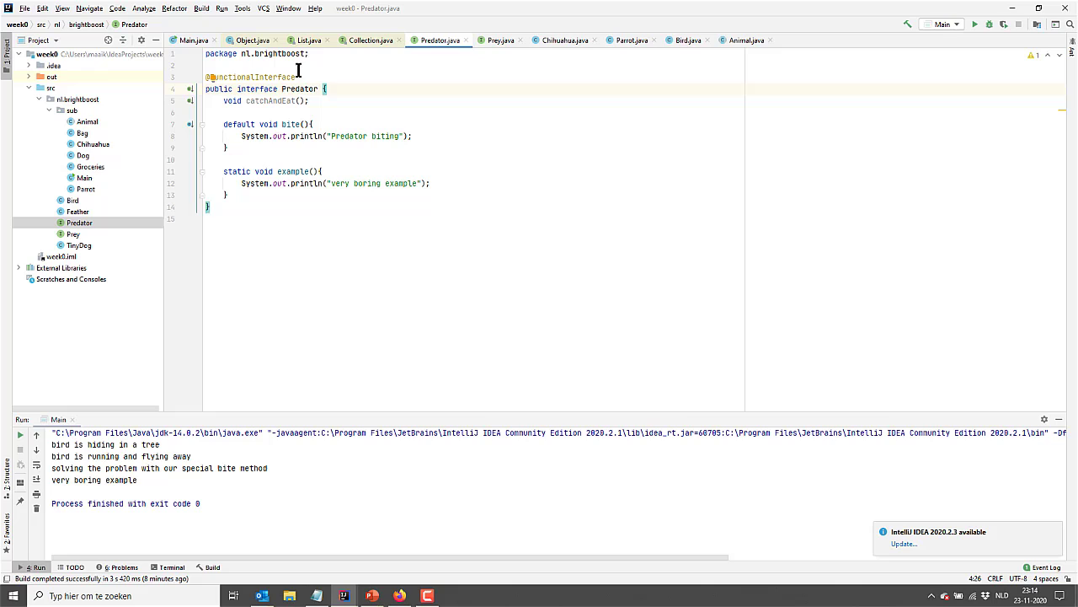
click(262, 100)
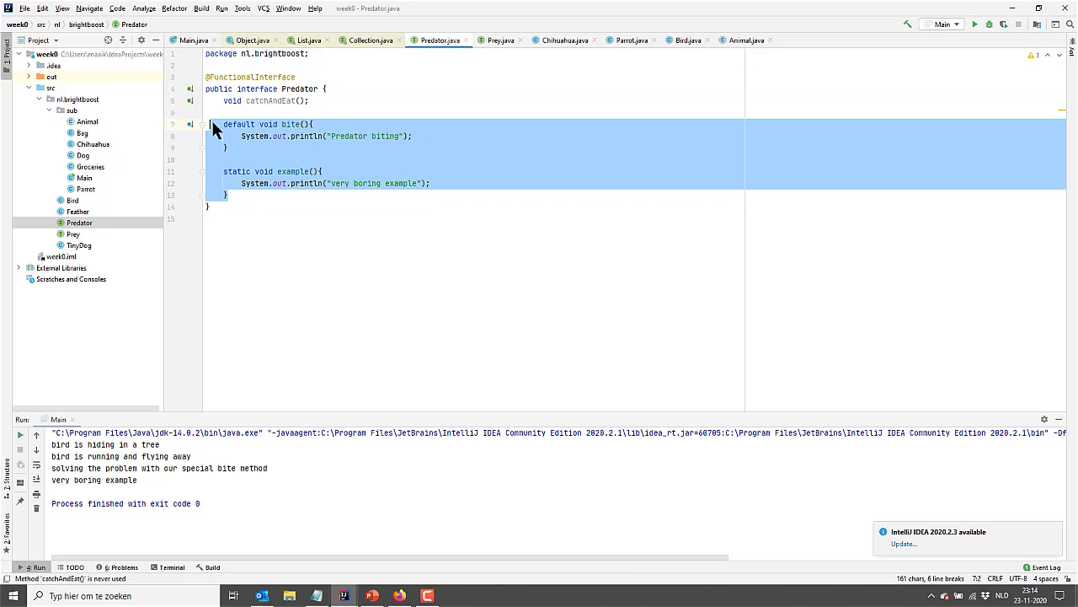
key(Delete)
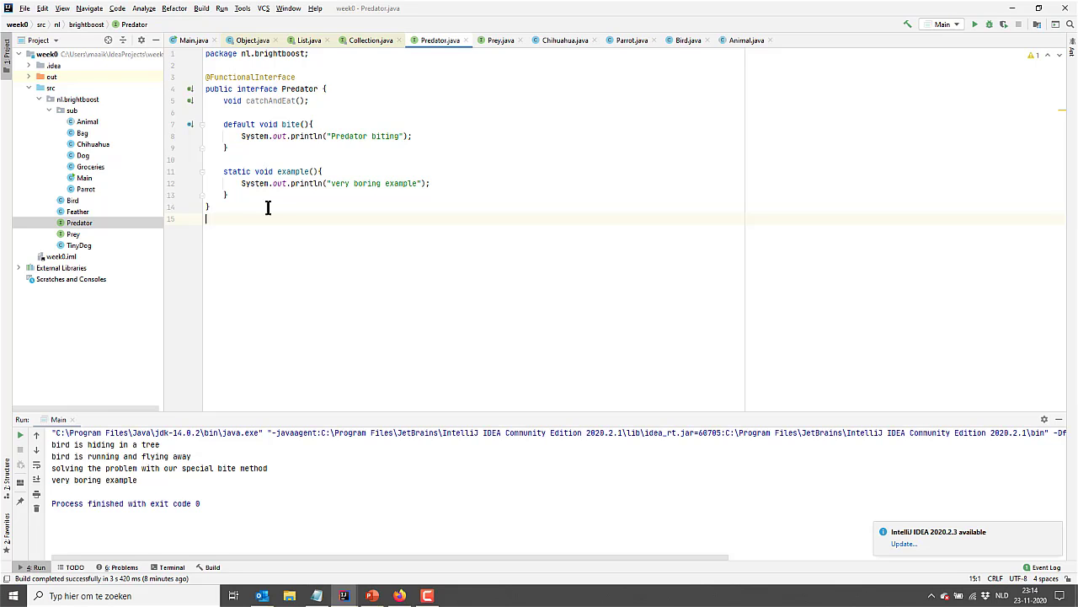
mouse_move(896, 330)
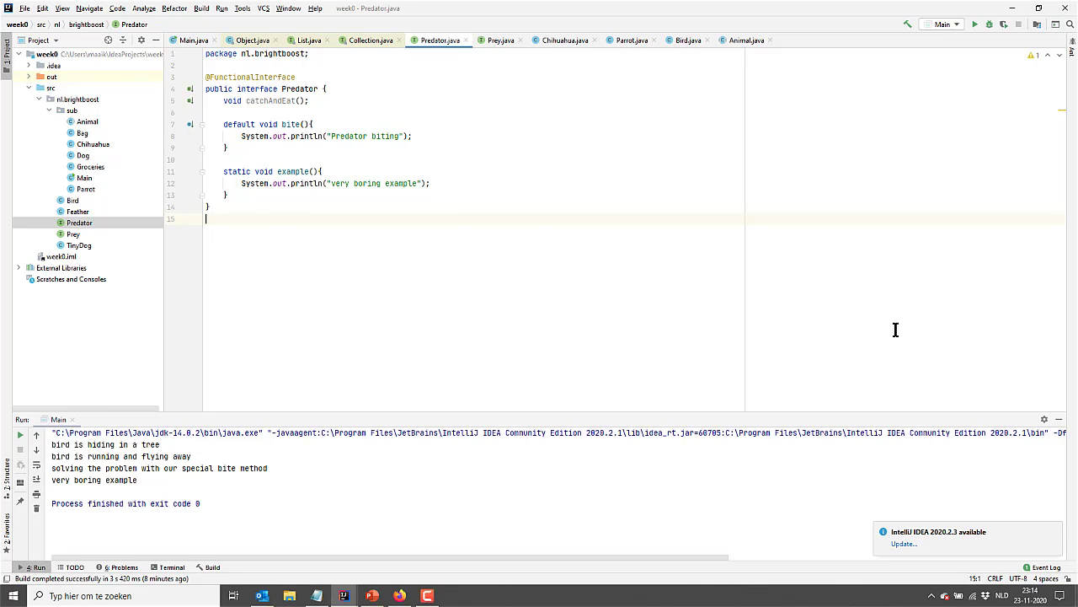